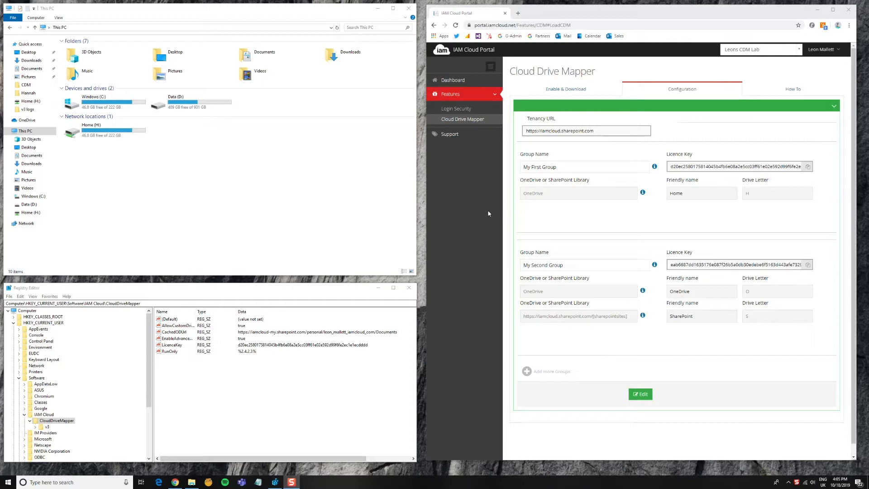
pyautogui.moveTo(494, 180)
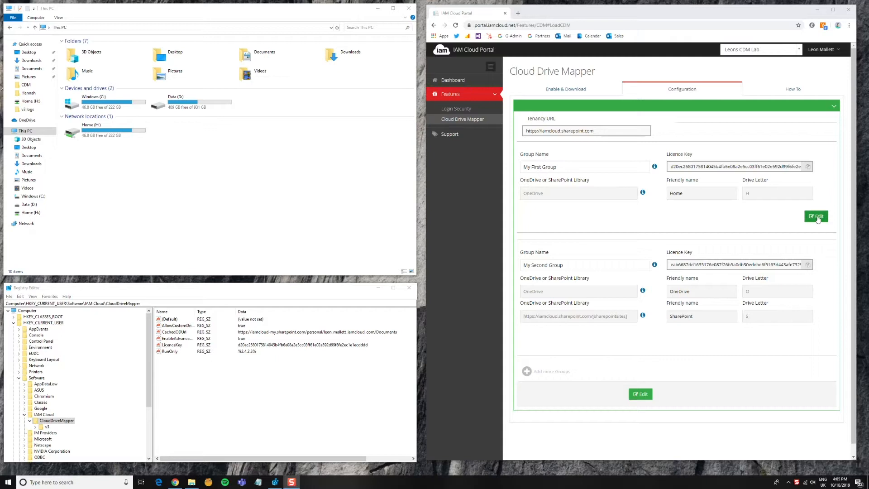
# Edit My First Group and set the new drive's type to Specified SharePoint Library URL
pyautogui.click(816, 216)
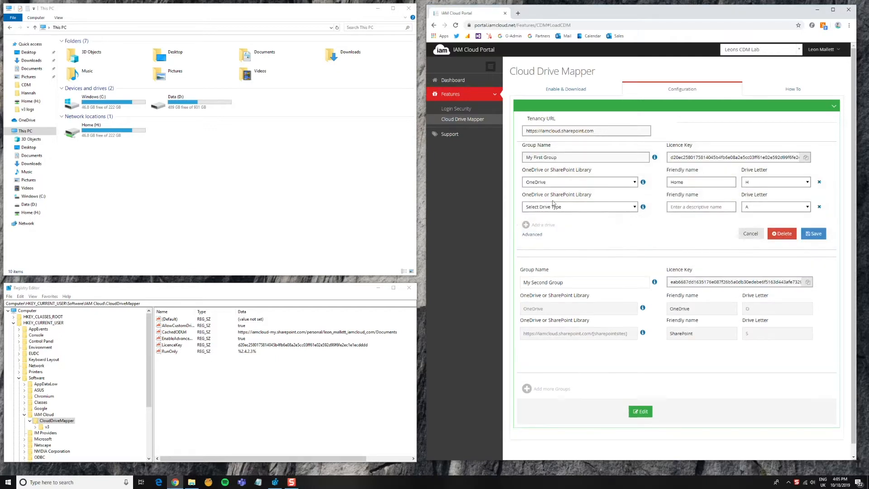
pyautogui.click(579, 206)
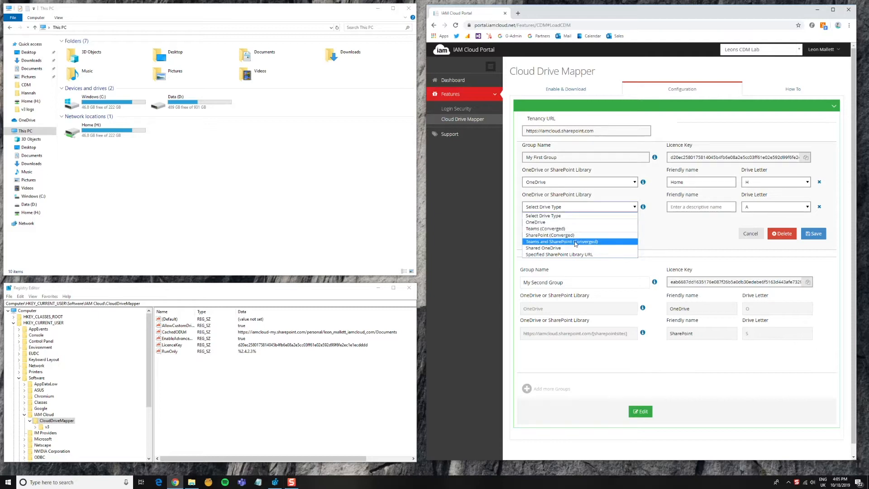
pyautogui.moveTo(577, 247)
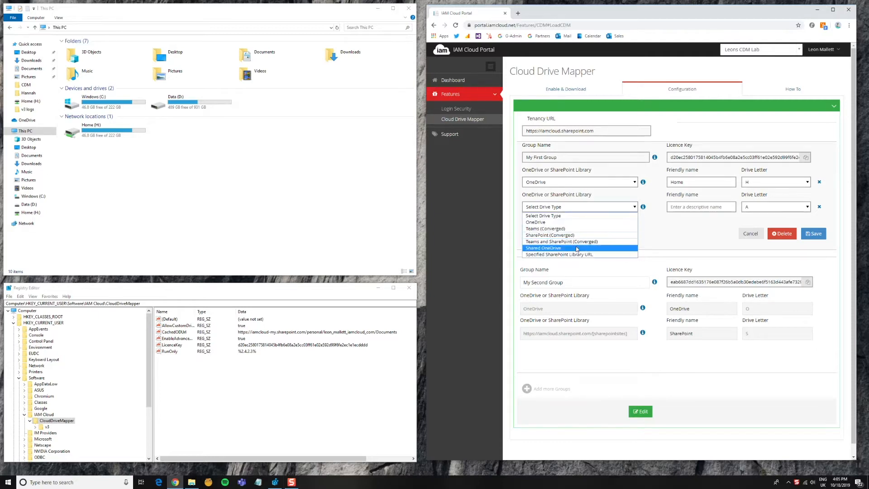
pyautogui.moveTo(559, 255)
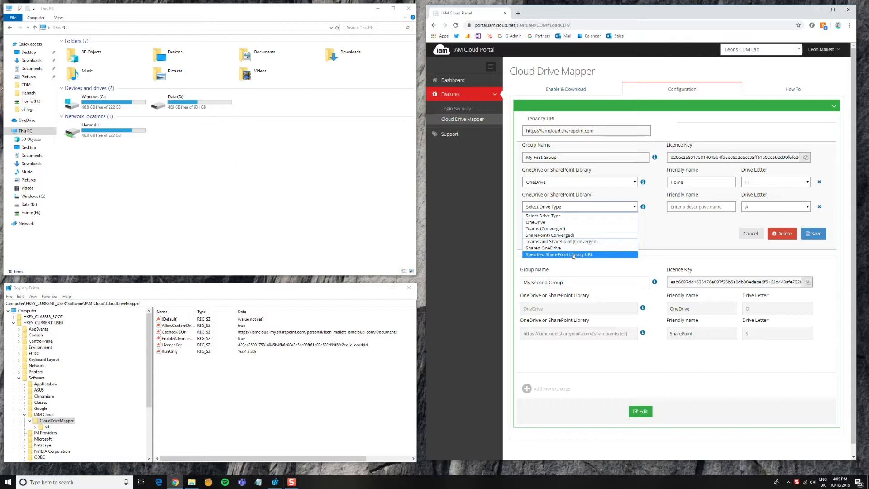
pyautogui.click(559, 254)
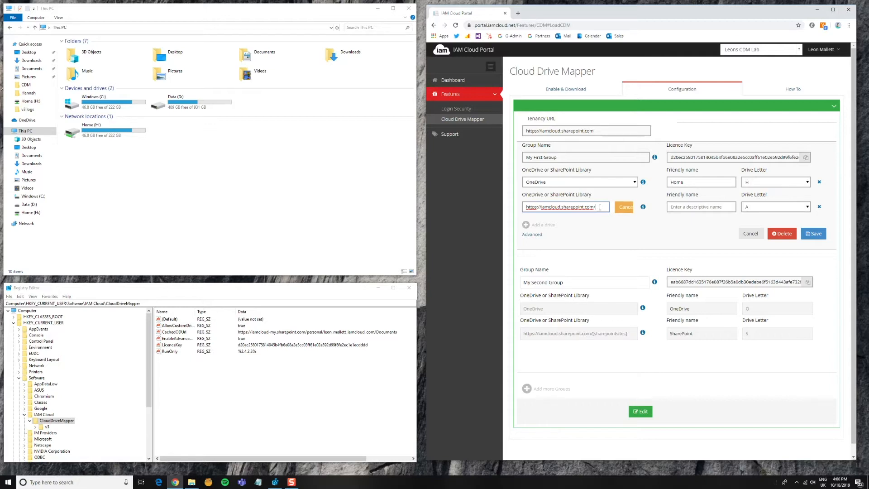
# Enter the marketing library URL, name the drive 'Marketing' on letter M, and save
pyautogui.doubleClick(560, 207)
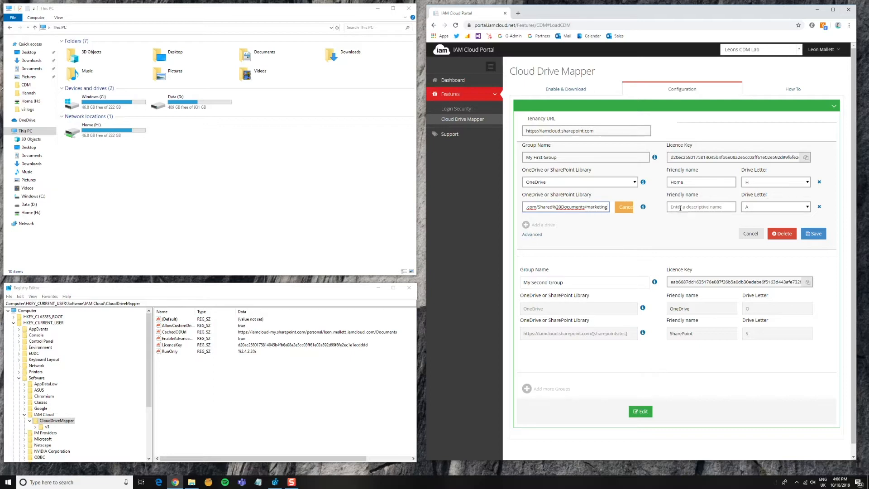
pyautogui.write('Marketing')
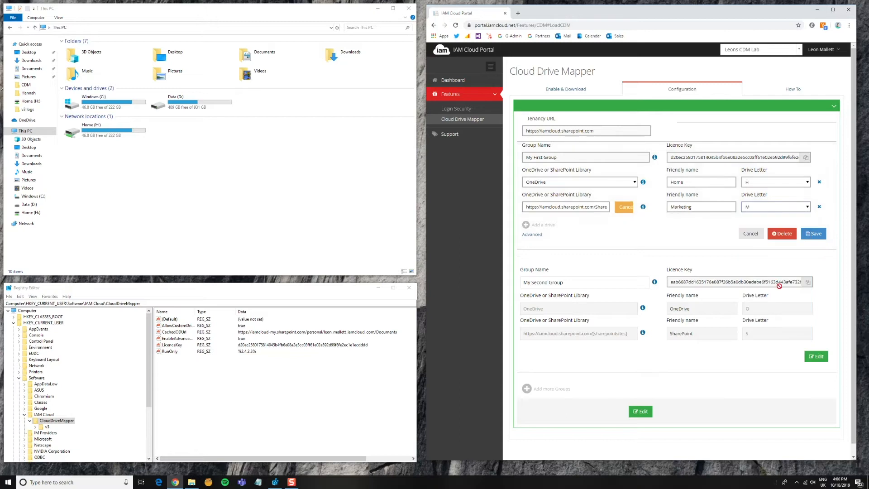
pyautogui.click(814, 234)
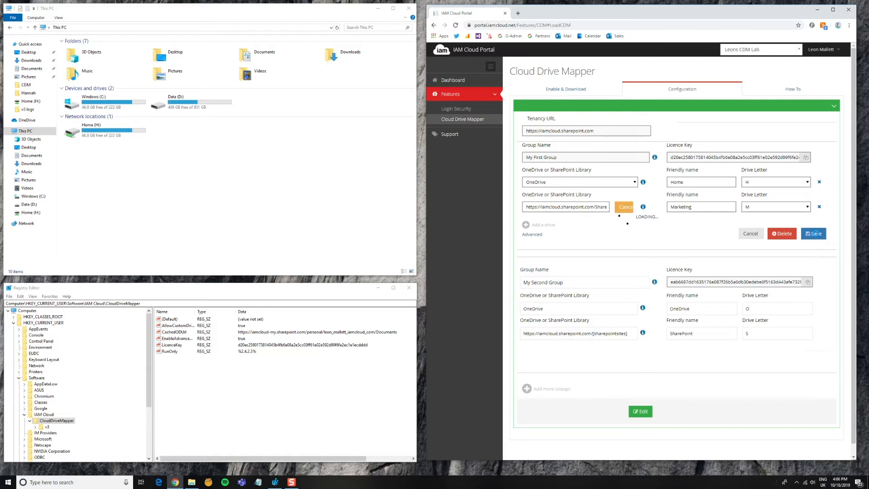
pyautogui.click(813, 233)
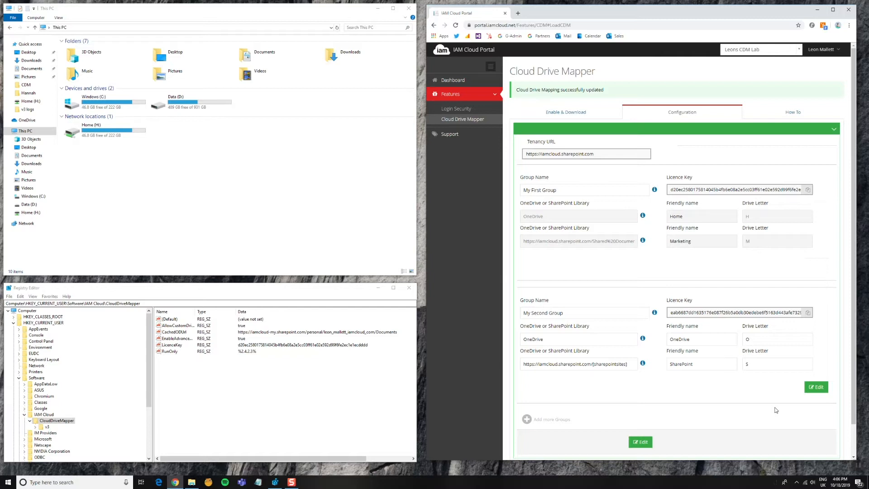
# Add a 'Sales' drive on letter S for the sales library and save
pyautogui.click(784, 482)
pyautogui.write('Sales')
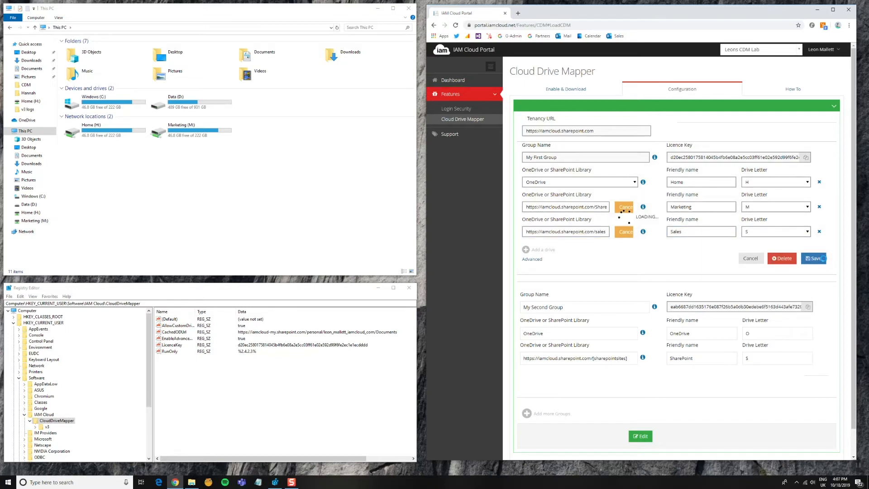
pyautogui.click(814, 258)
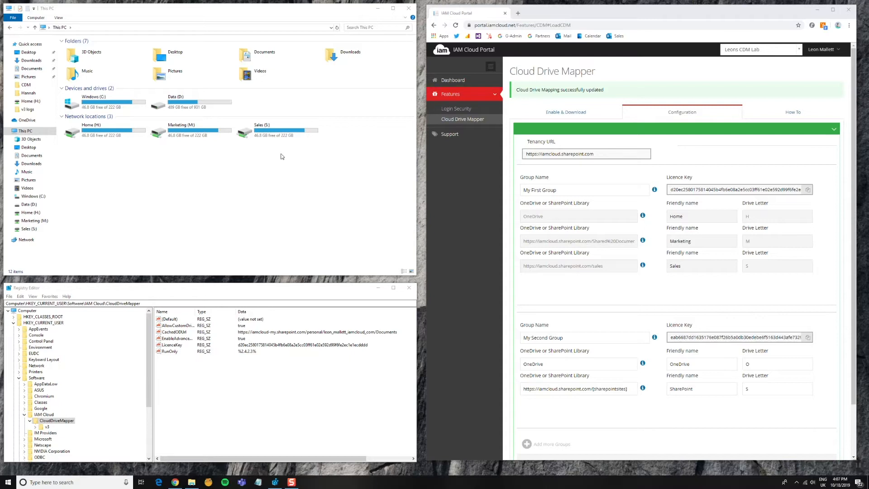
pyautogui.moveTo(163, 157)
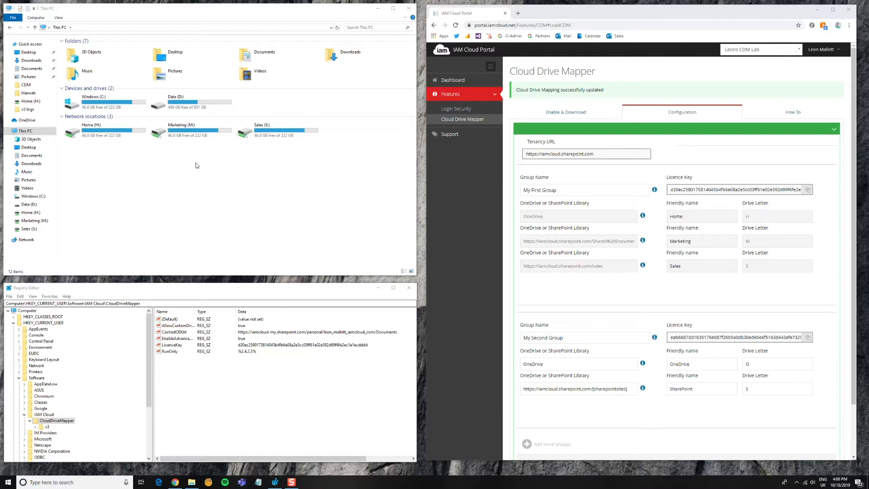
pyautogui.moveTo(212, 170)
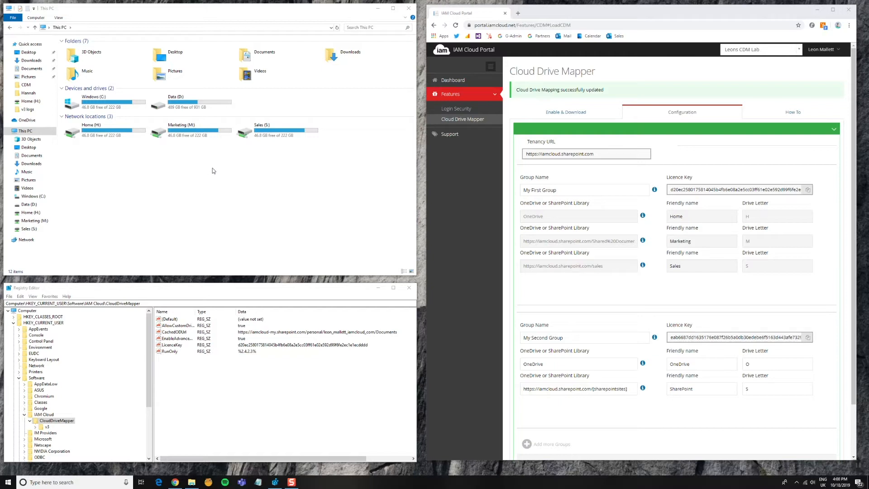
# Select the Marketing (M:) drive under This PC's network locations
pyautogui.click(191, 131)
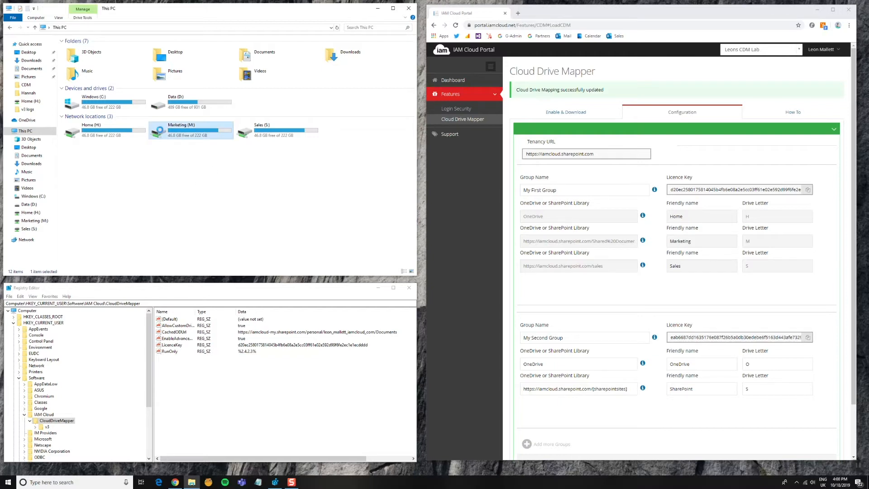
pyautogui.doubleClick(191, 130)
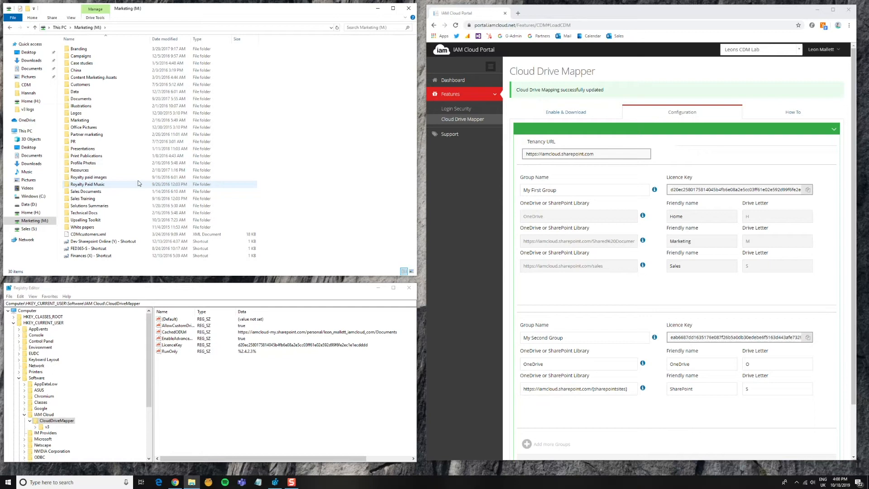
pyautogui.click(81, 105)
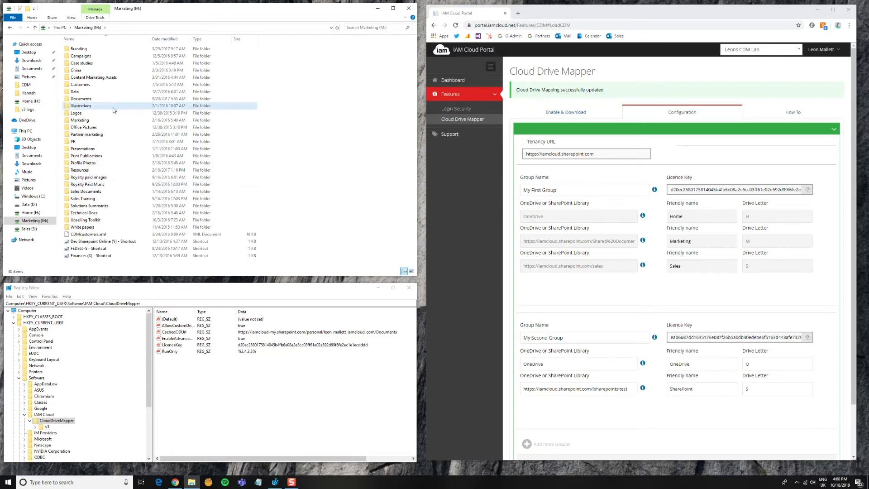
pyautogui.doubleClick(81, 105)
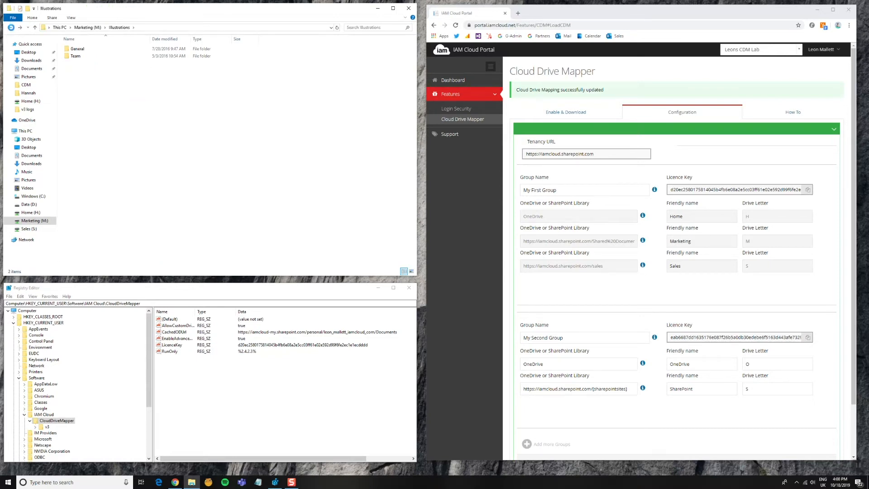
pyautogui.click(11, 27)
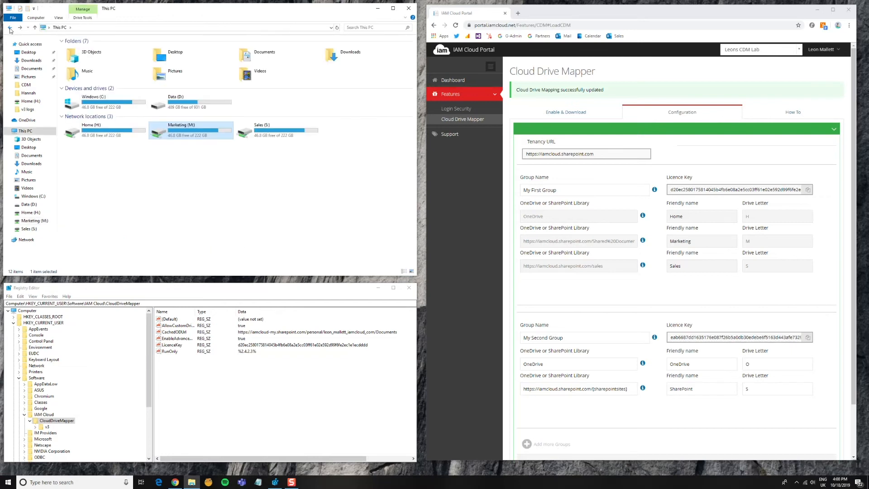
pyautogui.click(213, 164)
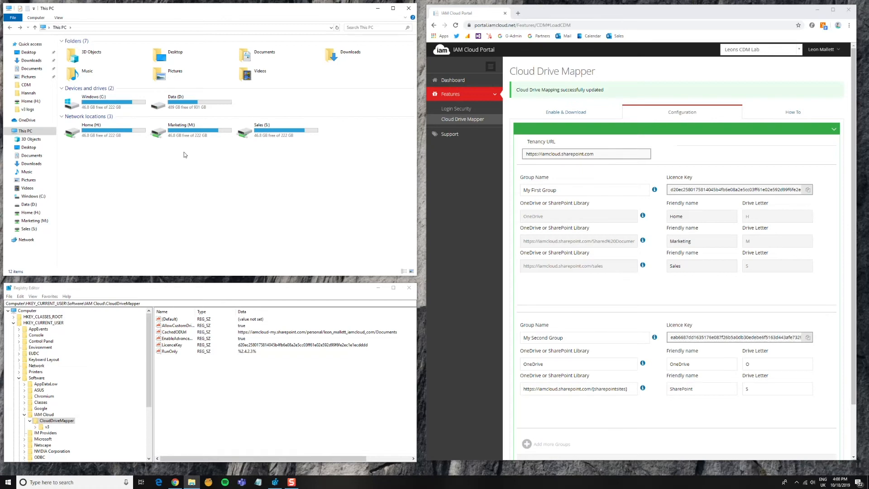
pyautogui.moveTo(403, 199)
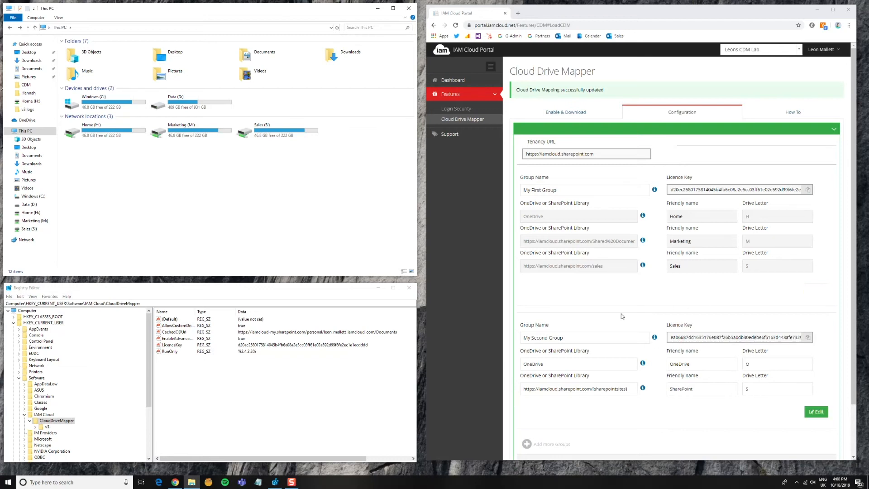
pyautogui.moveTo(566, 333)
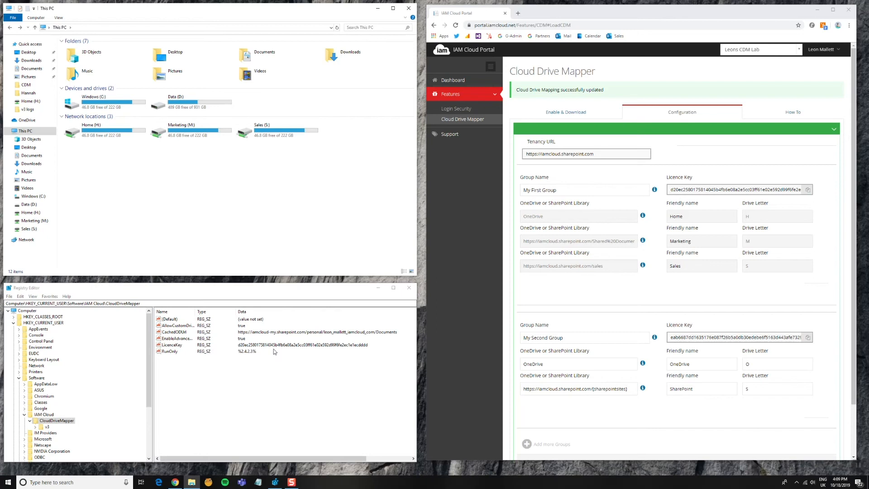
pyautogui.moveTo(360, 349)
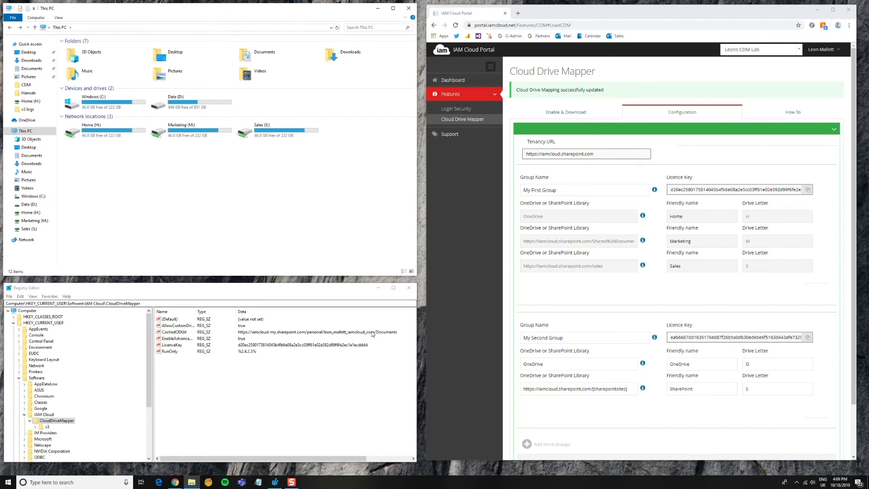
pyautogui.moveTo(468, 305)
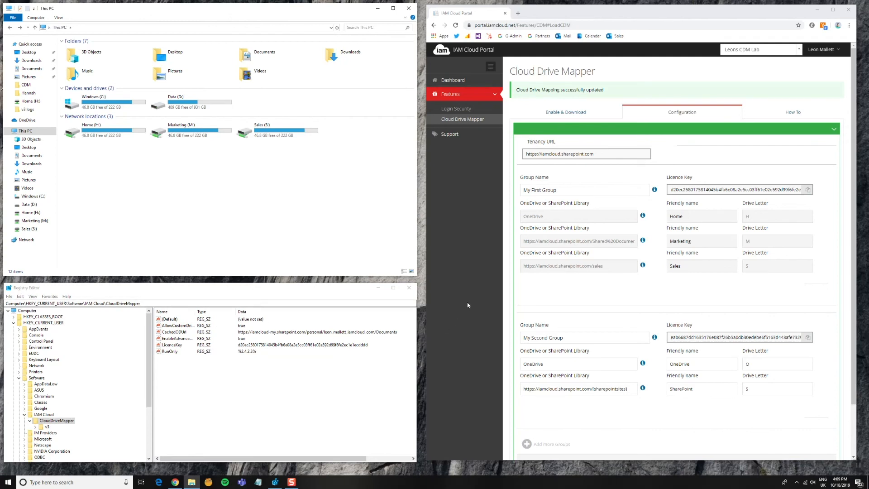